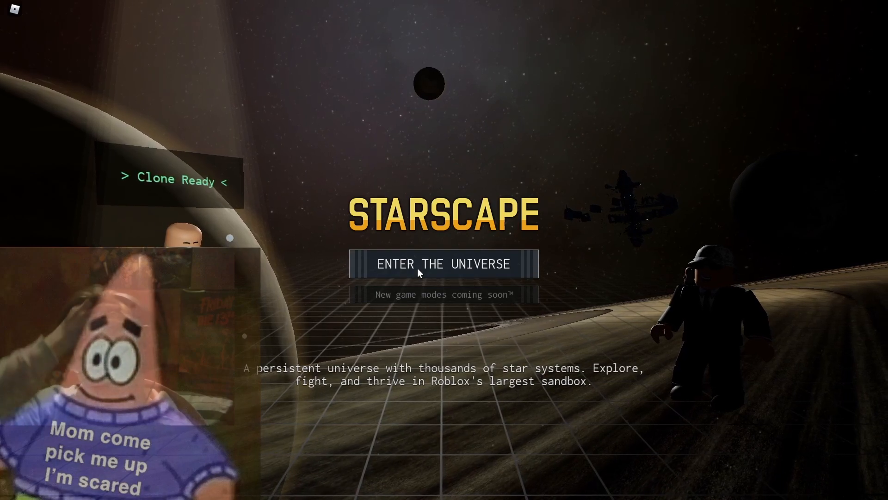
Step: Enter the Starscape universe from the title screen to reach the clone creator
left_click(444, 263)
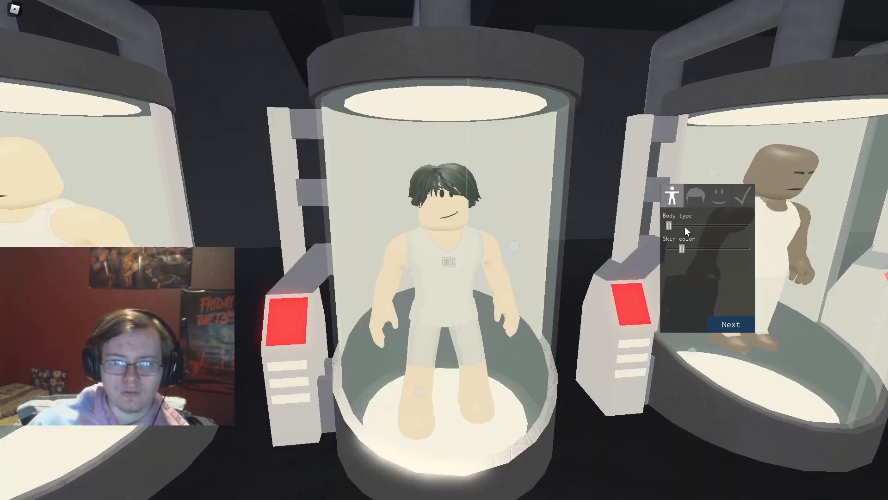
Step: Adjust the clone's body slider and finish creation, spawning at The Citadel
left_click_drag(686, 225, 745, 226)
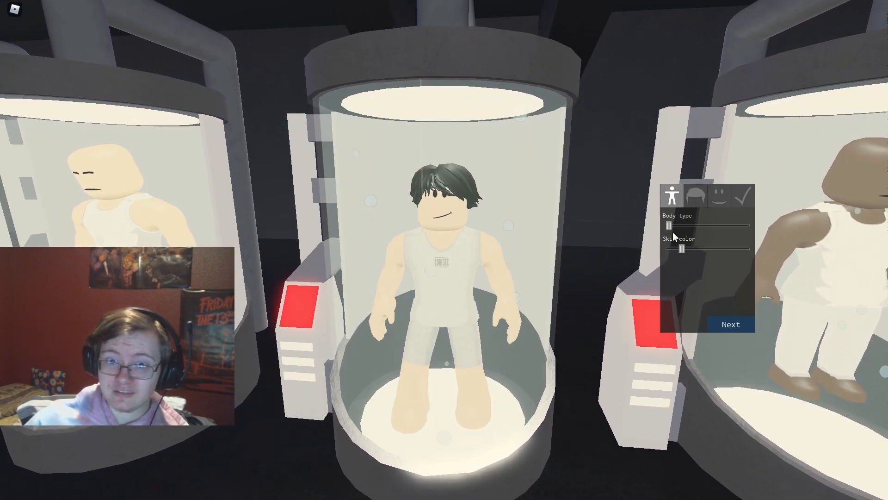
left_click(730, 323)
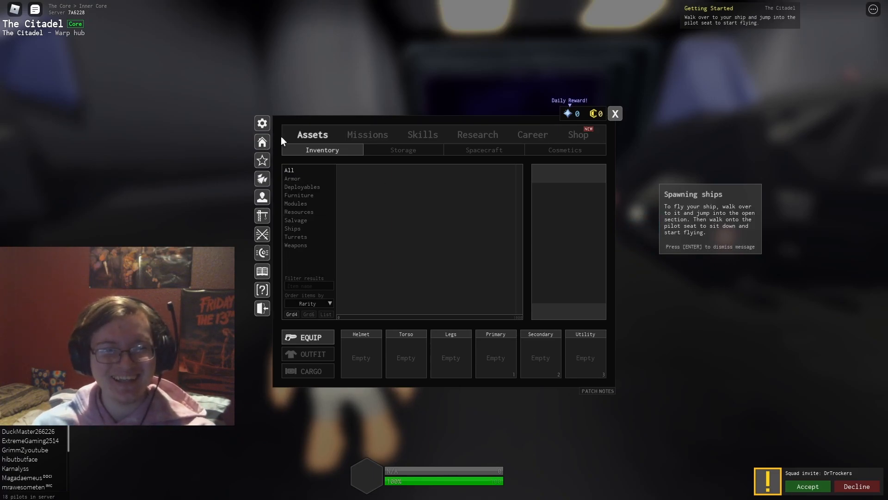
mouse_move(361, 201)
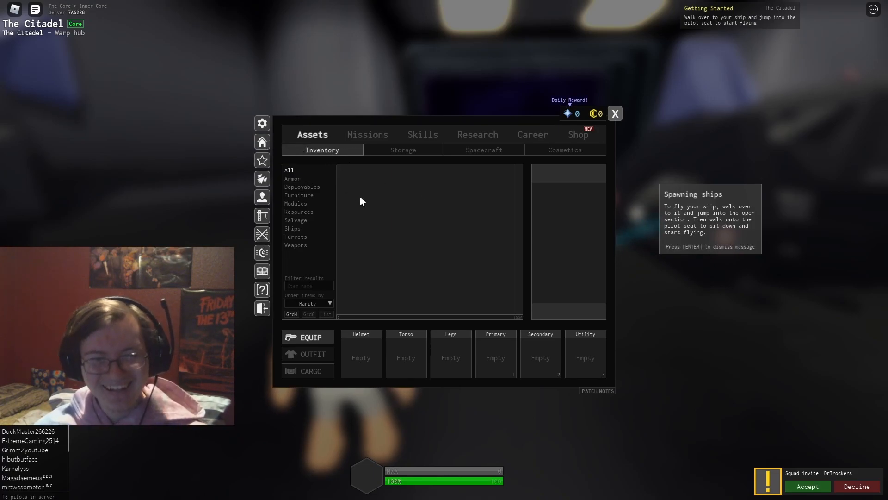
mouse_move(484, 232)
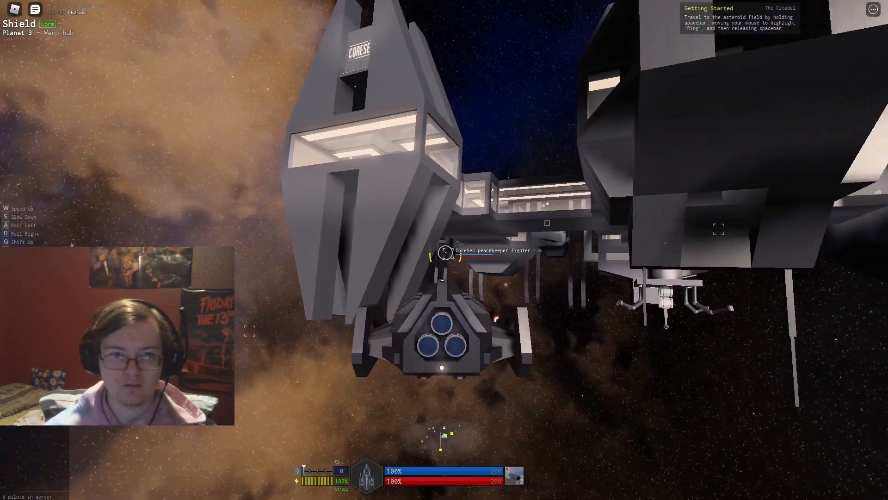
Step: Fly away from the Shield station and start a warp jump toward the asteroid field
key("w")
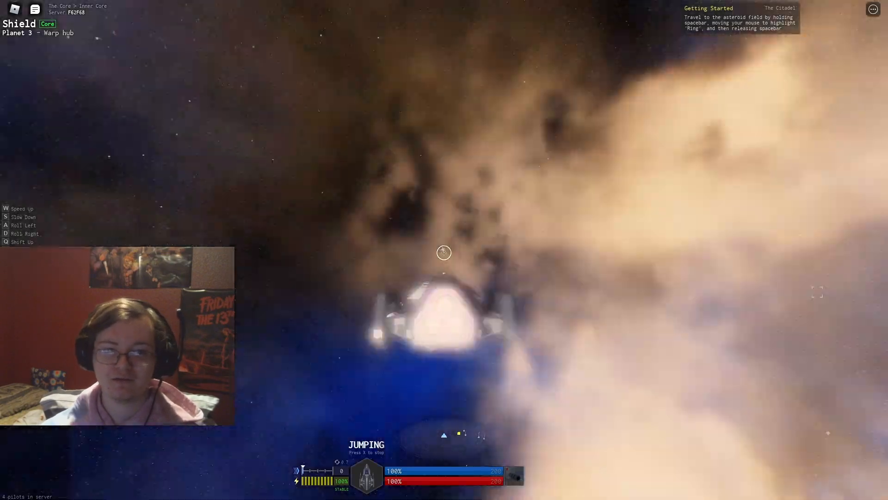
key("space")
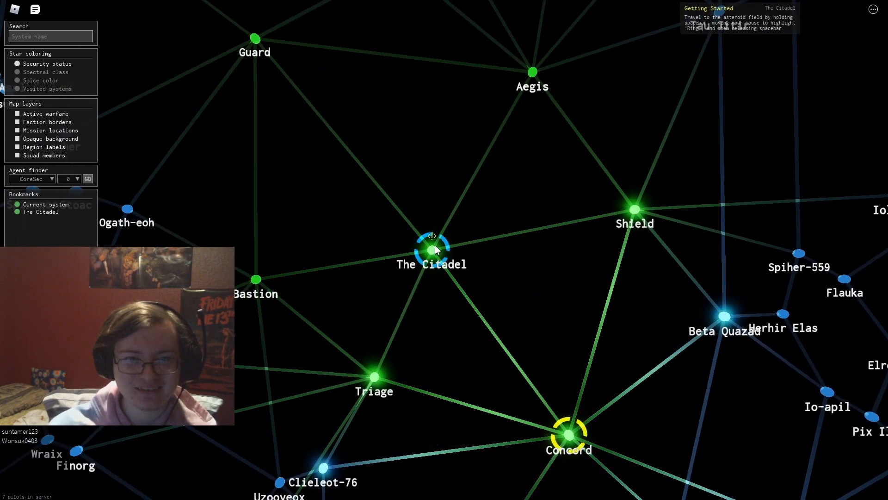
Step: Select The Citadel on the galaxy map and warp toward it
left_click(432, 248)
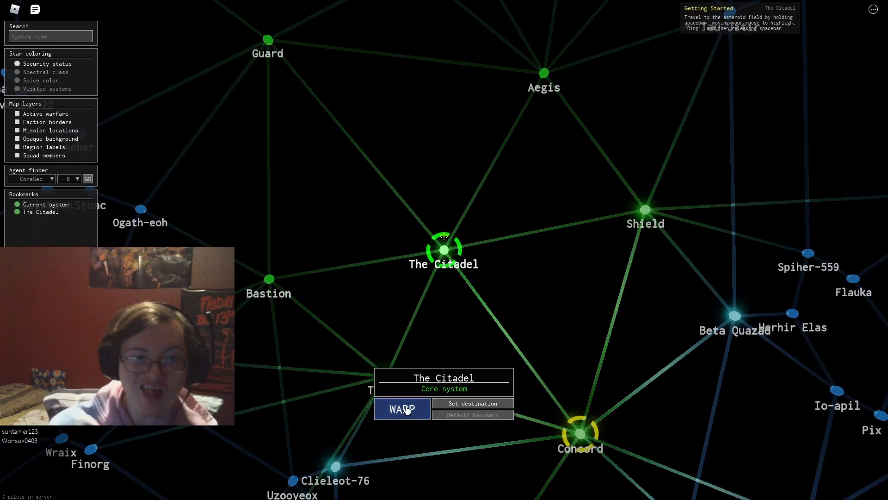
left_click(402, 409)
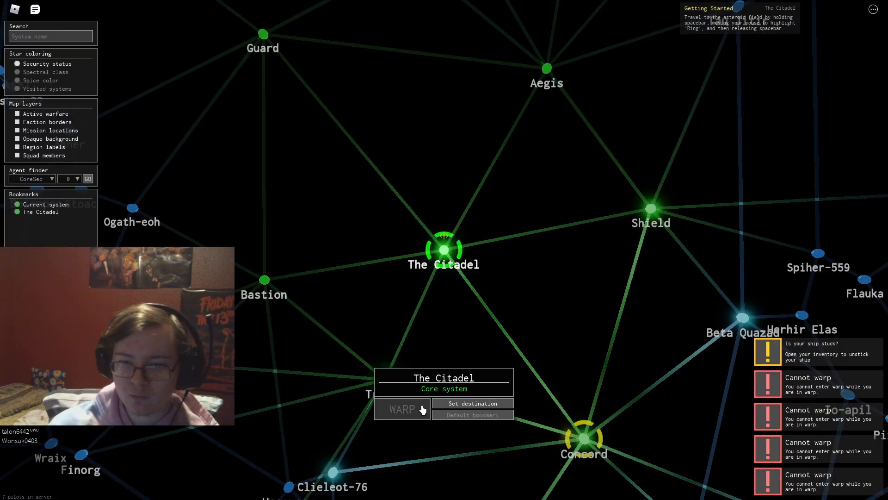
left_click(401, 410)
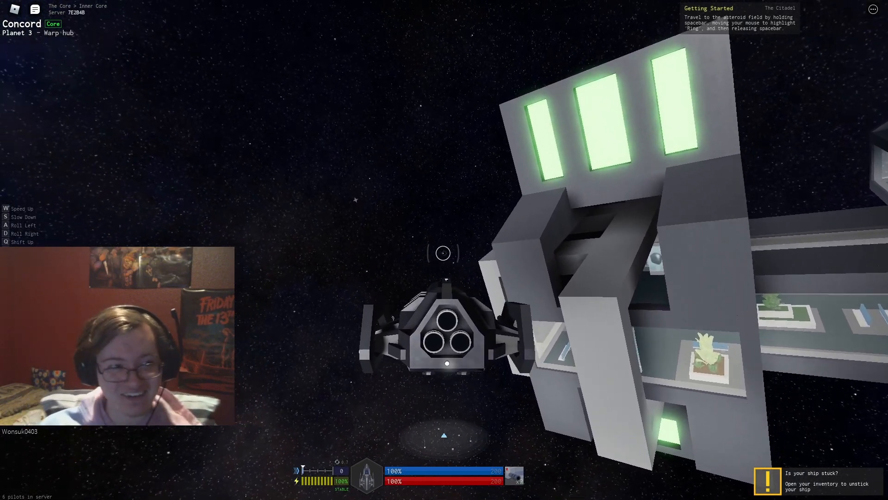
Step: From Concord, bring up the star map and warp on to The Citadel
key("w")
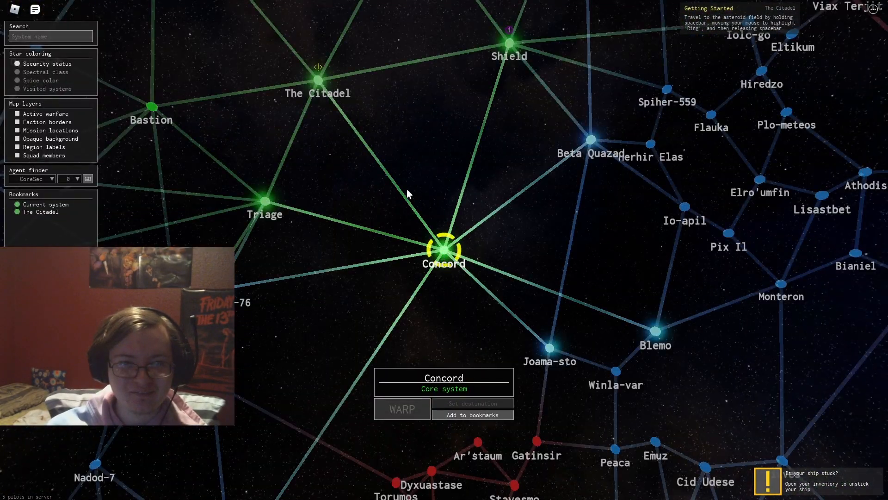
left_click(401, 409)
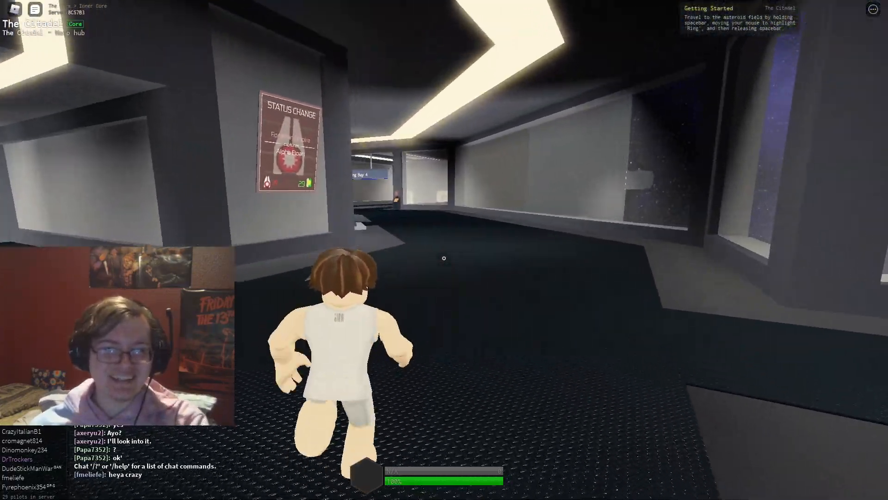
Step: Walk the character down The Citadel warp hub corridor
key("w")
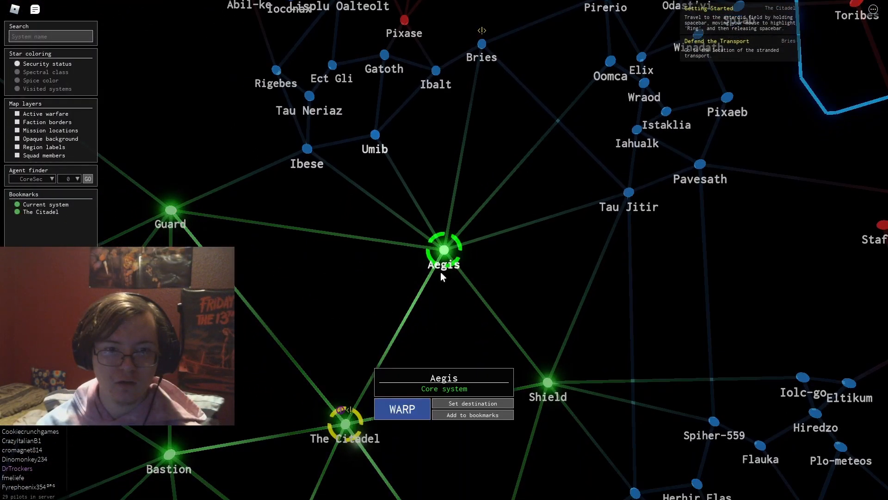
left_click(402, 408)
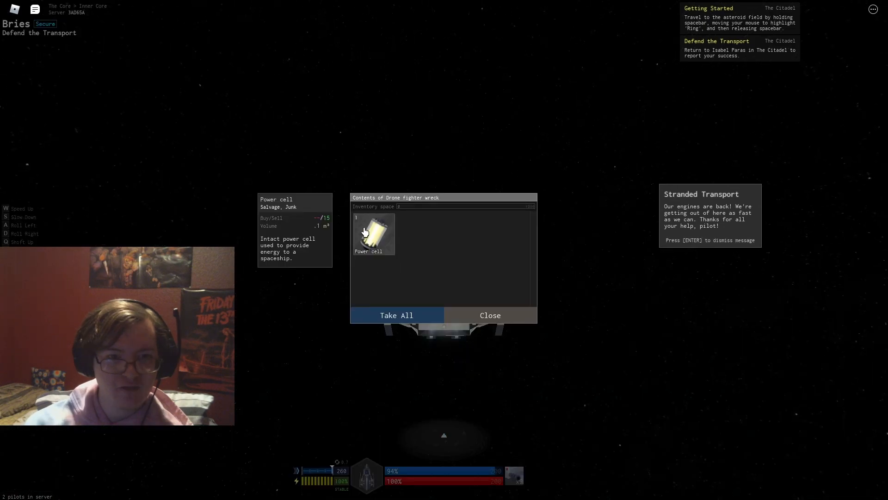
Step: Take All from the drone fighter wreck to loot the Power cell
left_click(396, 315)
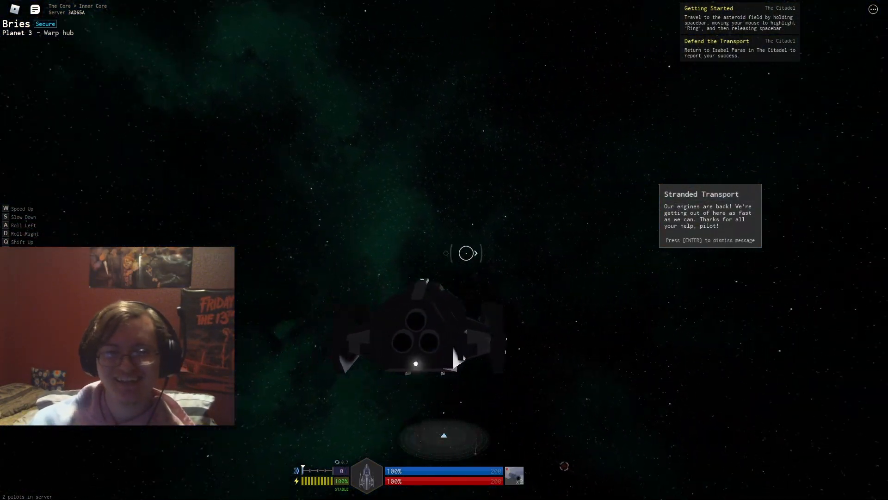
Step: Plot a route to The Citadel on the star map and warp home via Aegis
key("enter")
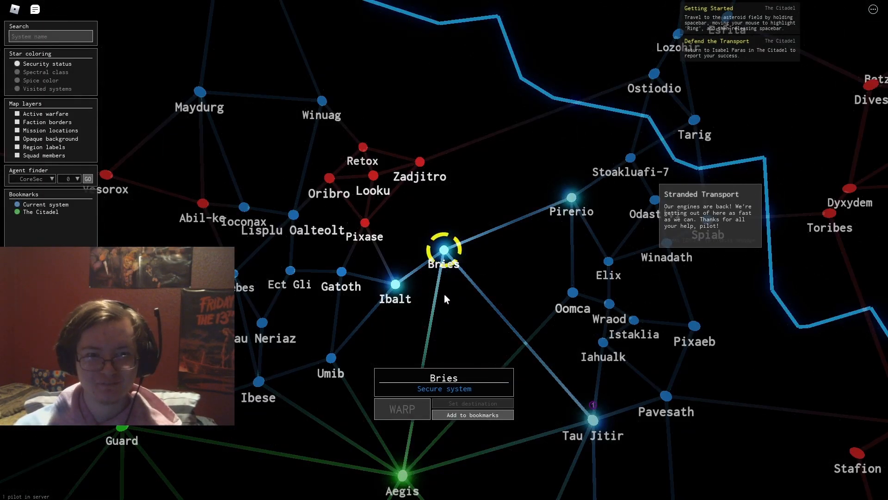
scroll("down", 3)
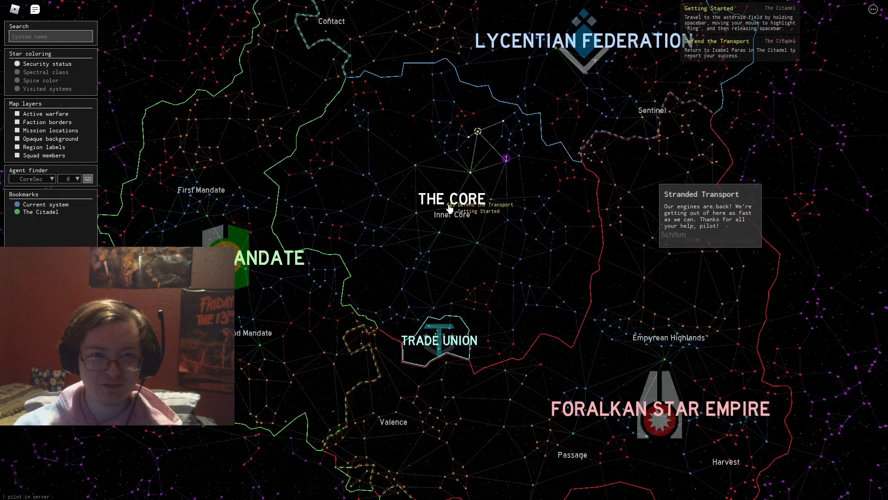
left_click(444, 250)
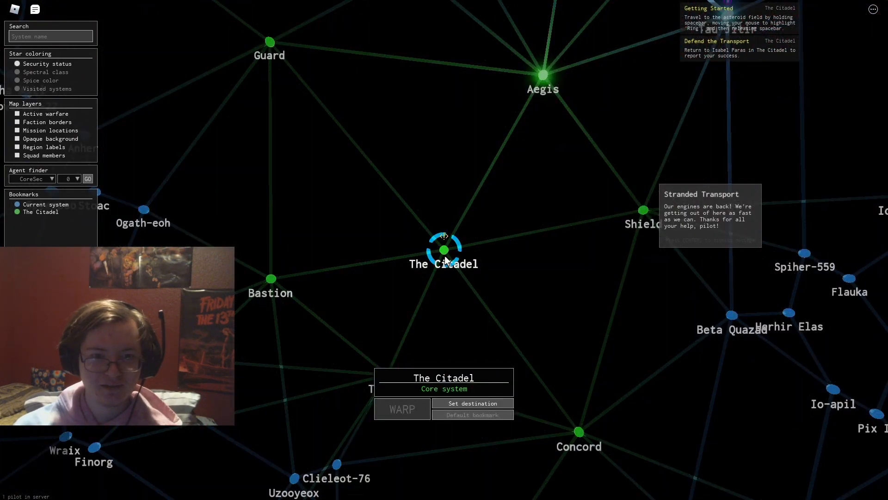
left_click(472, 403)
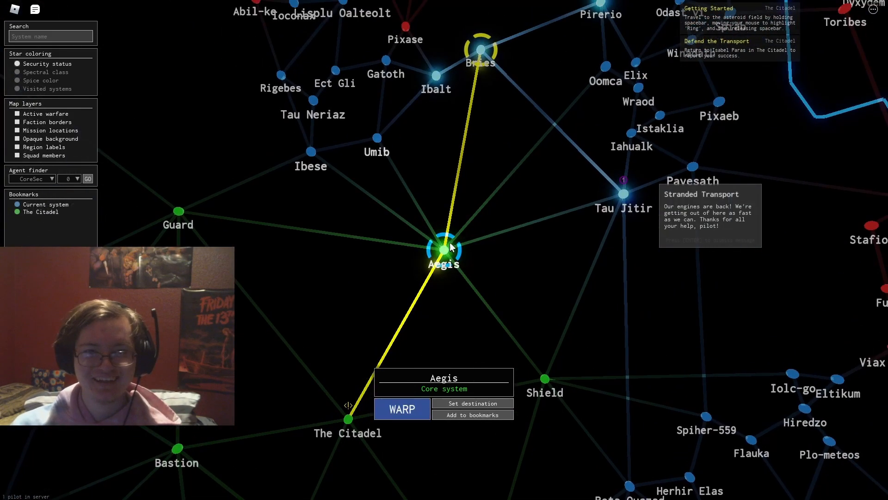
left_click(402, 409)
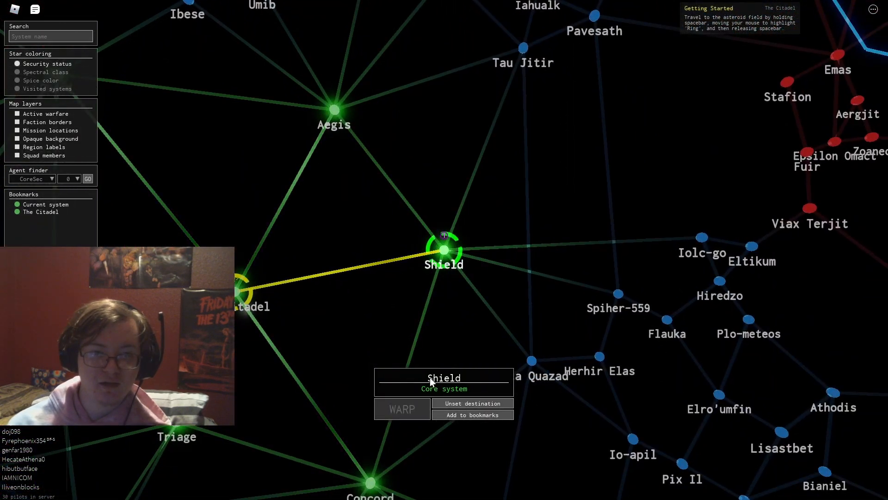
mouse_move(429, 307)
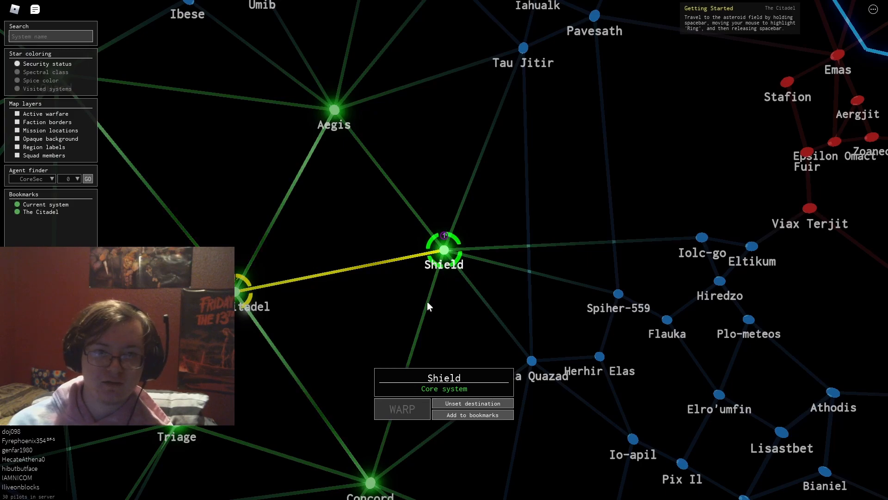
Step: Unset the Shield destination and select Triage on the galaxy map
left_click(401, 408)
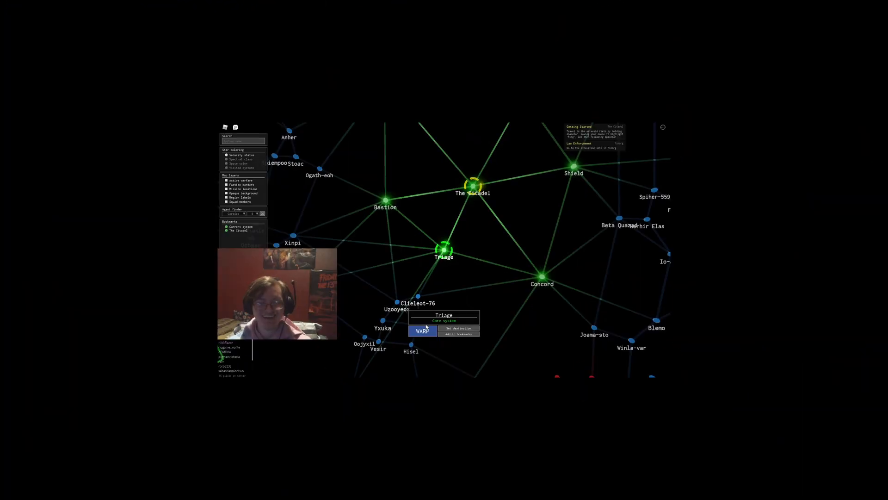
Step: Warp to Triage and answer the Confirmation dialog about leaving The Citadel
left_click(422, 330)
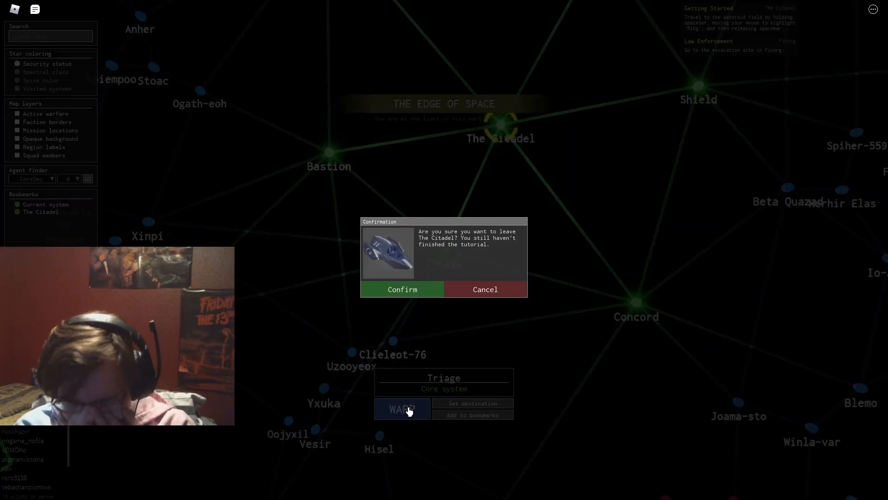
left_click(401, 288)
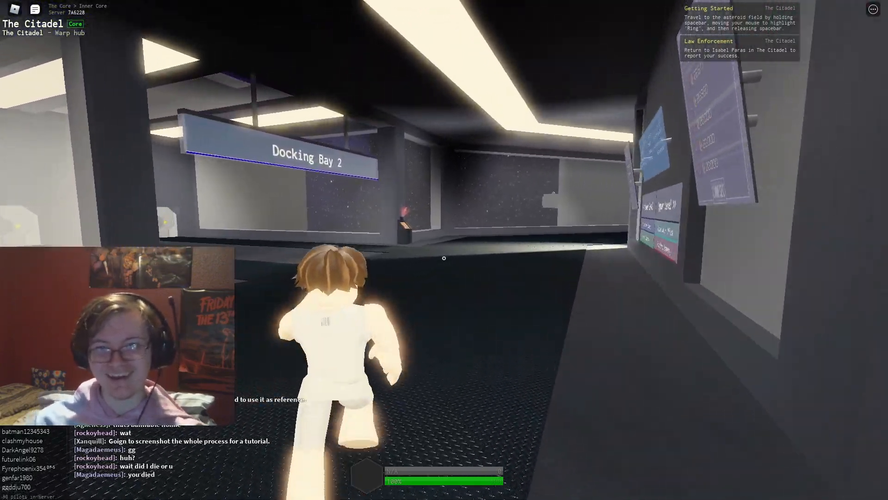
Step: Run the character down The Citadel corridor past Docking Bay 2 toward Docking Bay 3
key("w")
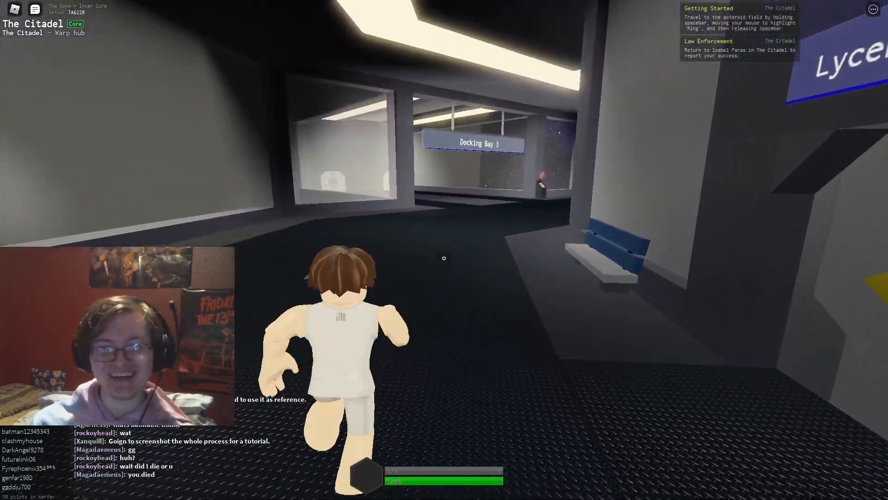